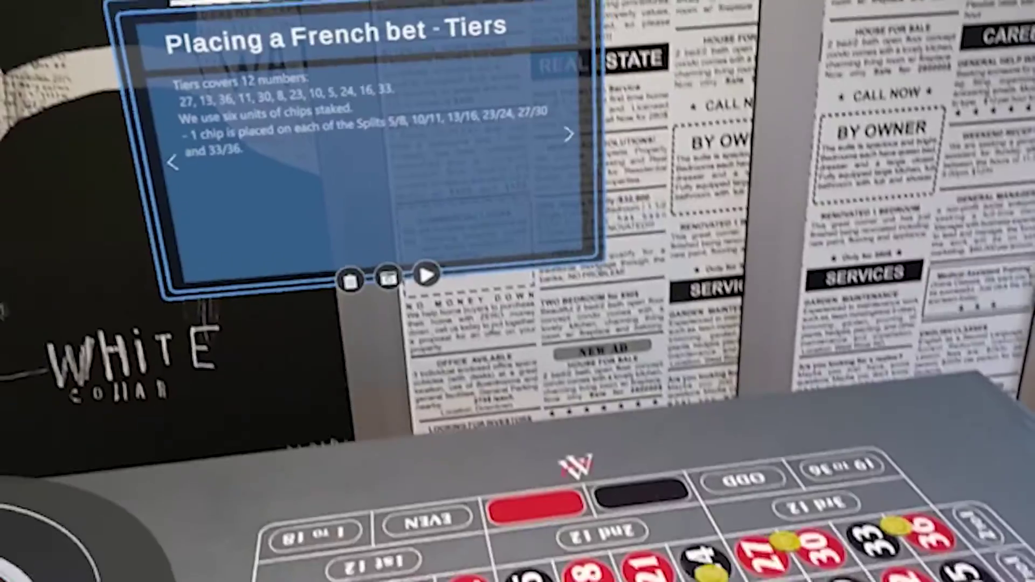
# Advance the French bet instruction panel from the Tiers page to the Voisins page.
pyautogui.click(566, 133)
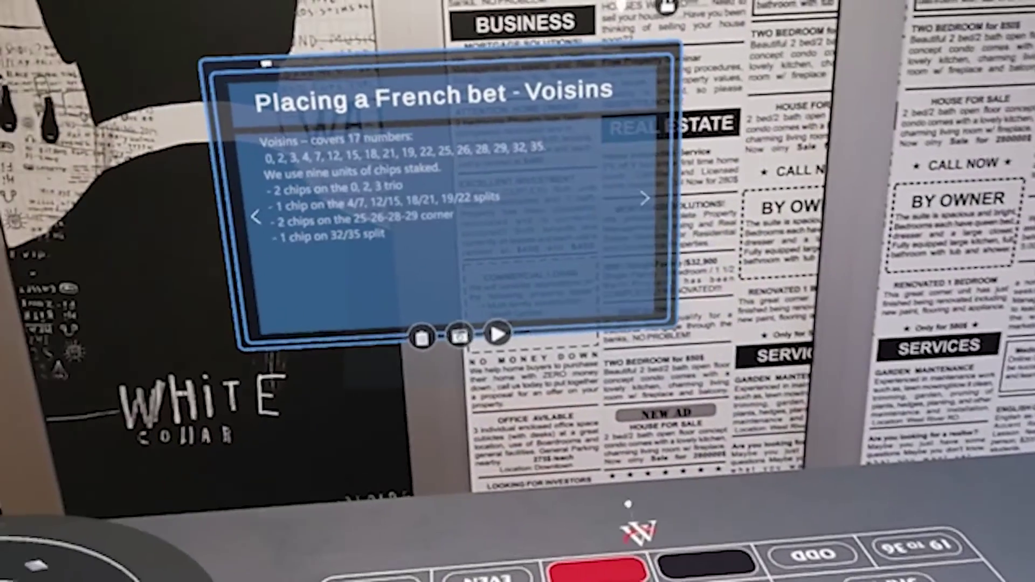